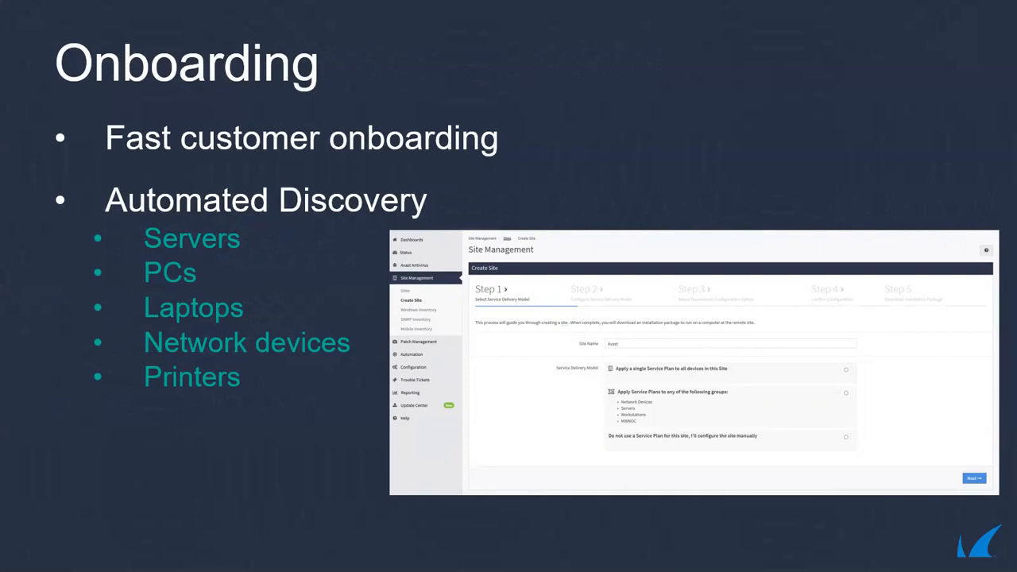
Step: Advance from the Onboarding slide to the Remote Remediation slide on the free remote IT support tool
{"action": "key", "text": "right"}
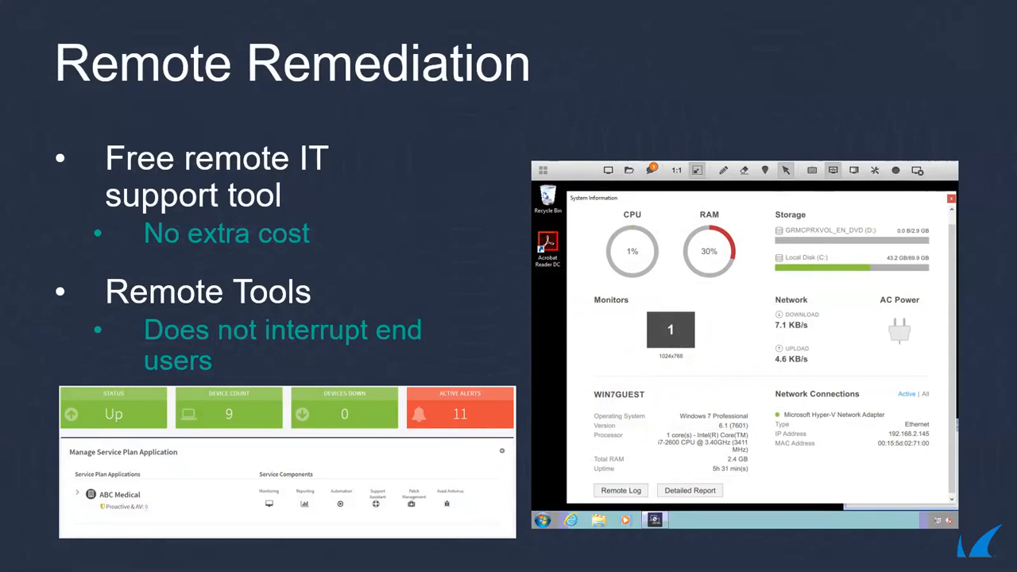
Step: Advance from Remote Remediation through the Automation slide to the Patch Management slide
{"action": "key", "text": "right"}
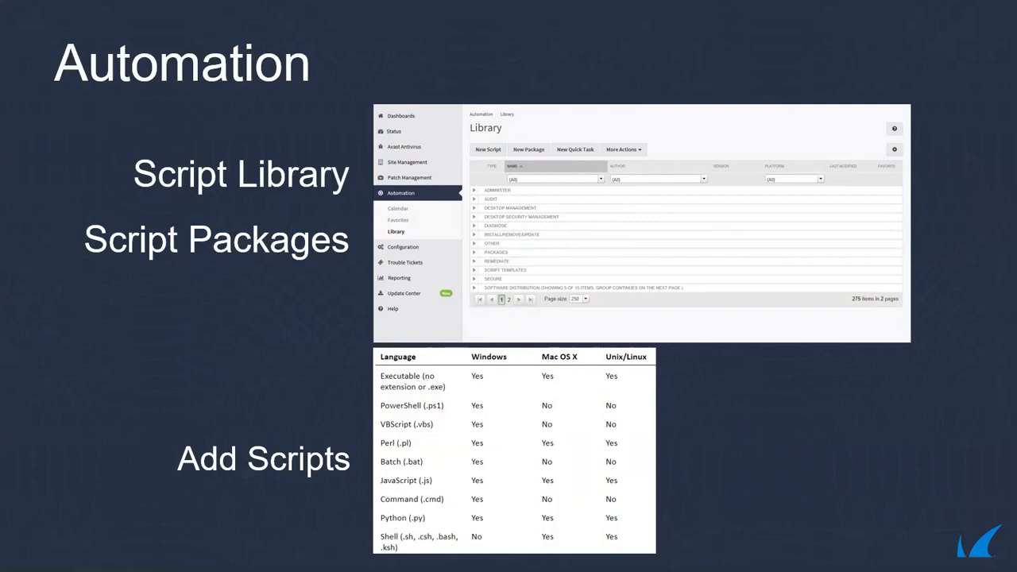
{"action": "key", "text": "right"}
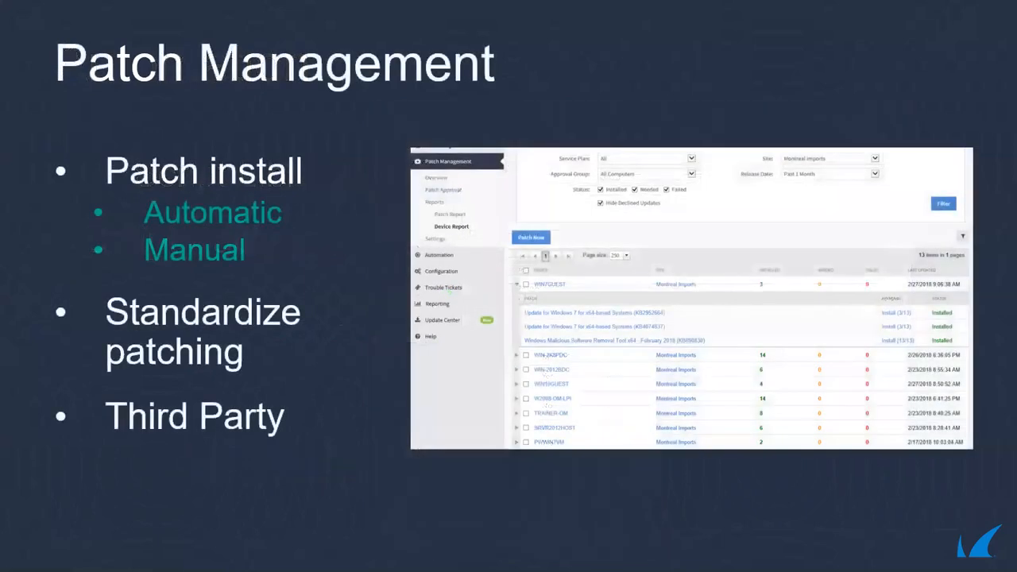